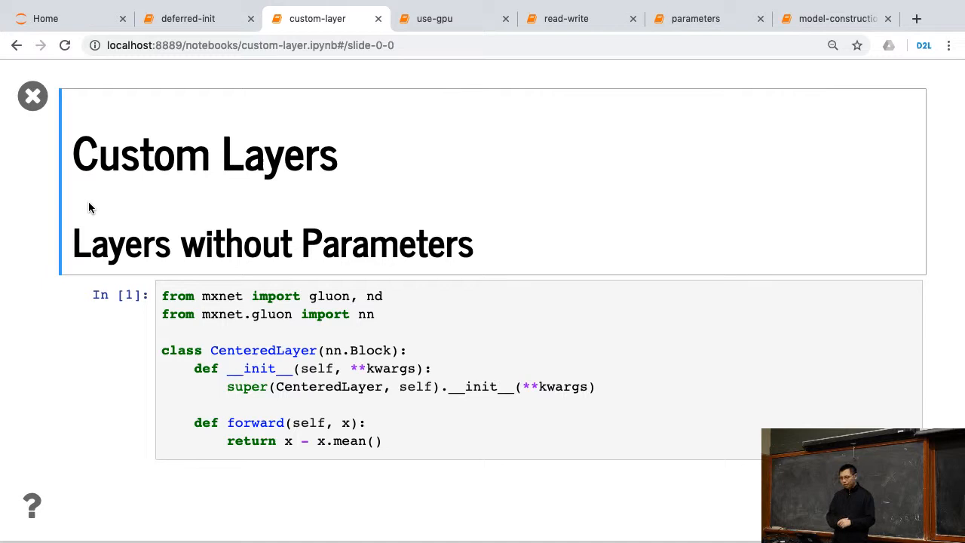
mouse_move(109, 338)
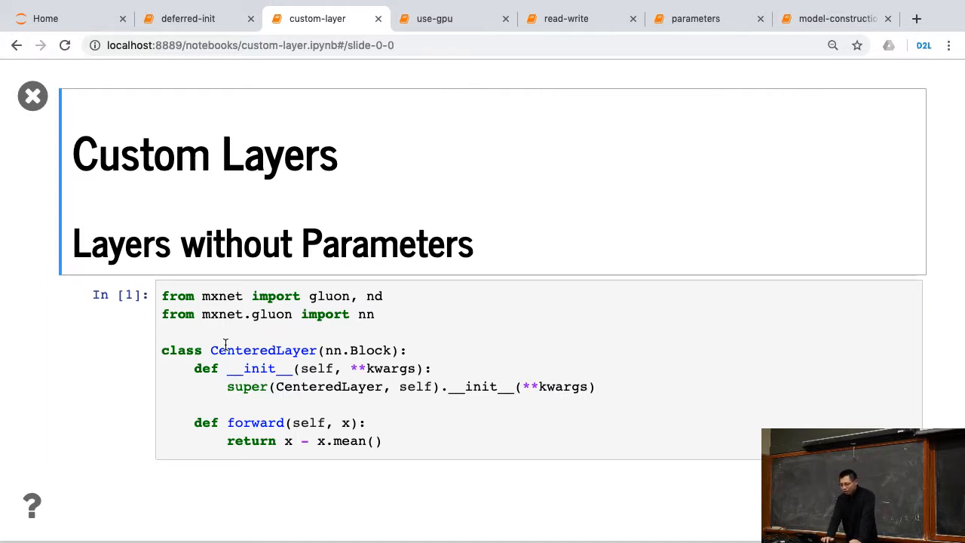
Step: Highlight the CenteredLayer class name and the layer variable in cell In [2]
double_click(264, 350)
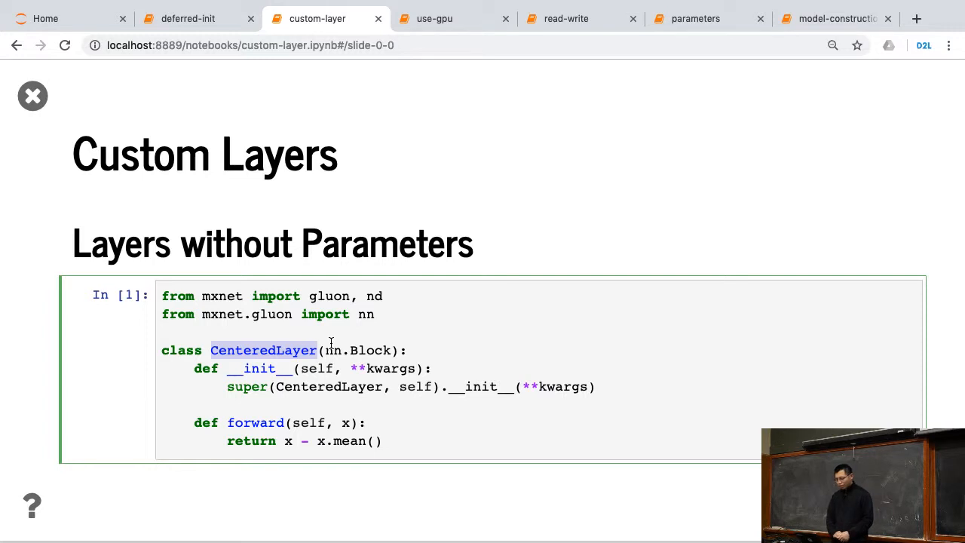
double_click(260, 368)
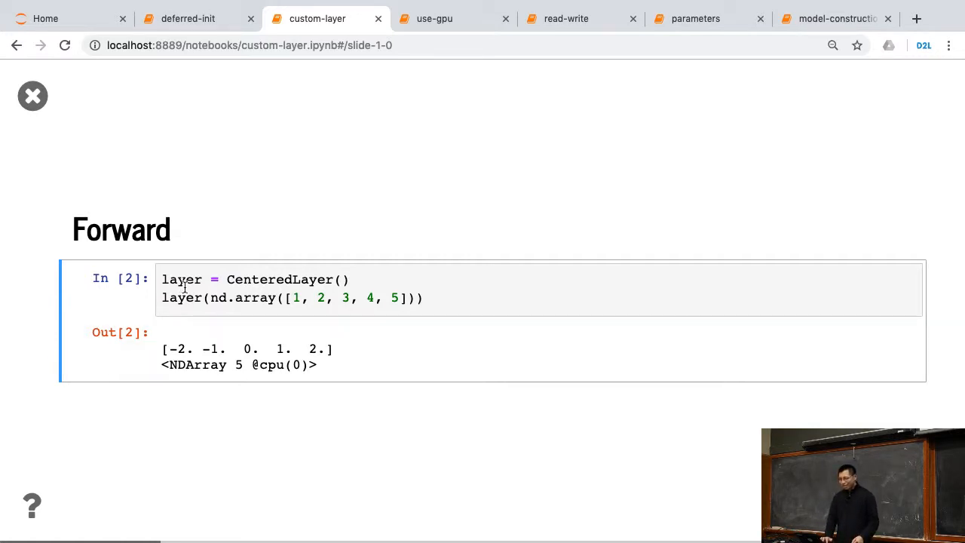
double_click(218, 297)
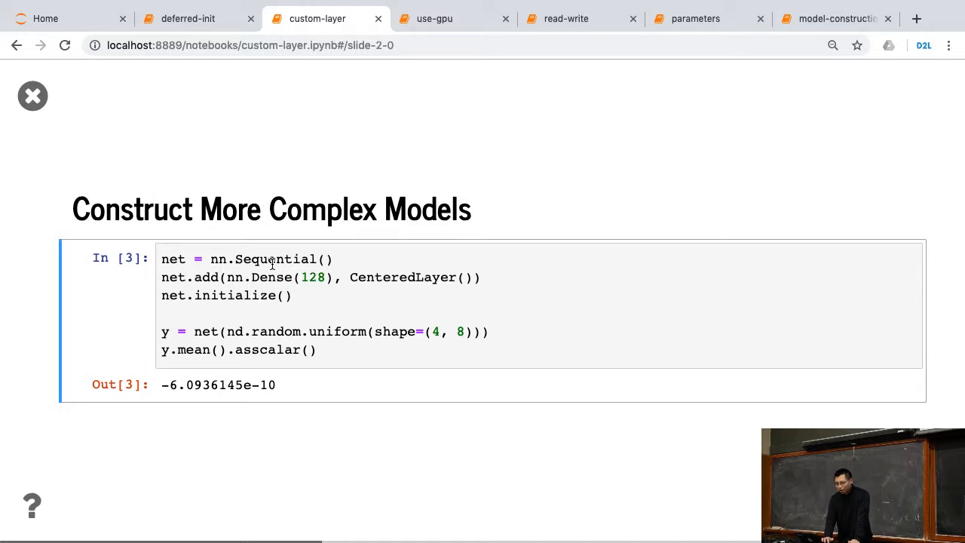
Step: Highlight nn.Dense, the initialize call and the random input generation in cell In [3]
double_click(257, 277)
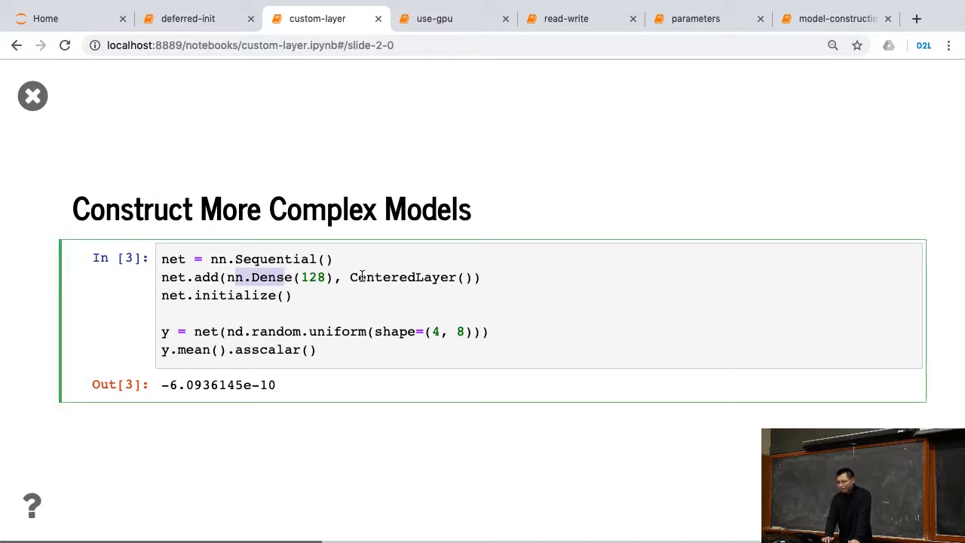
double_click(402, 276)
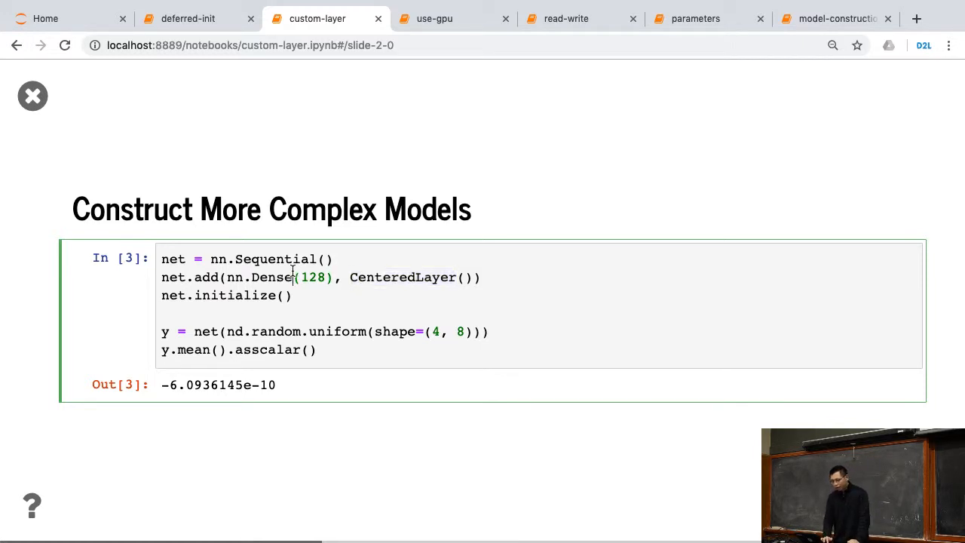
double_click(234, 295)
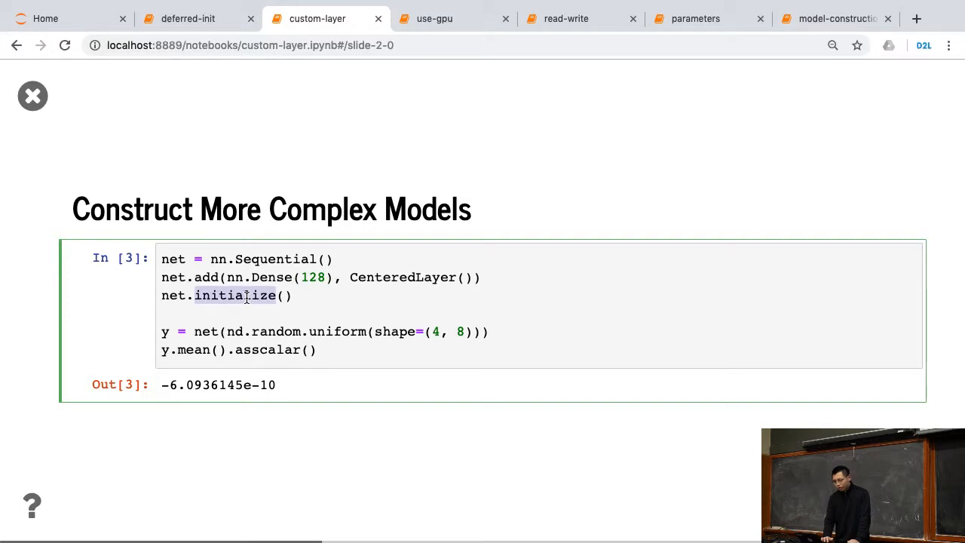
double_click(276, 332)
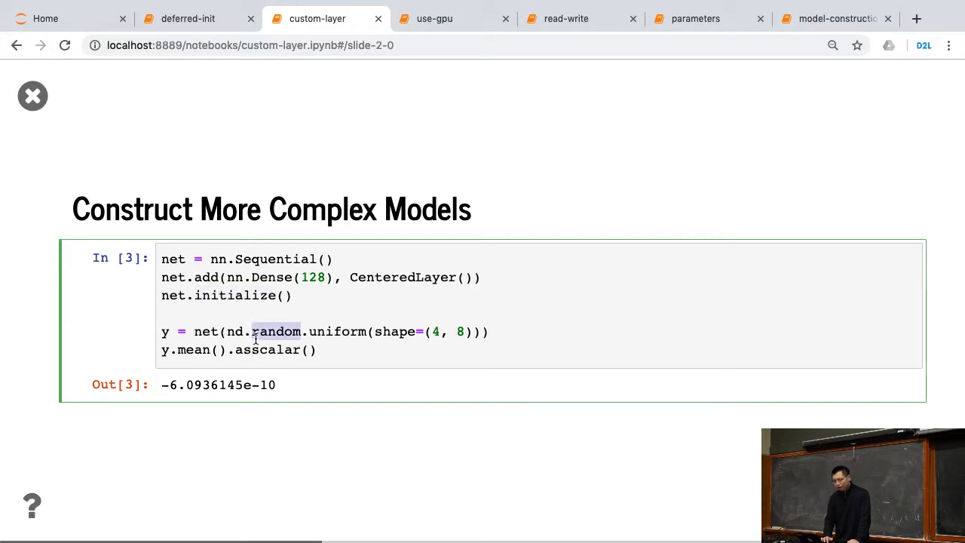
double_click(267, 349)
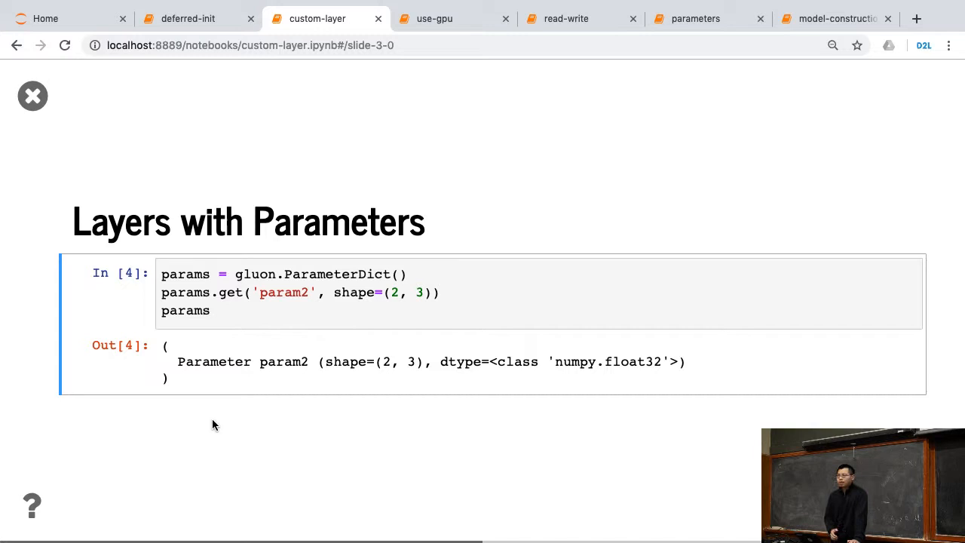
mouse_move(307, 369)
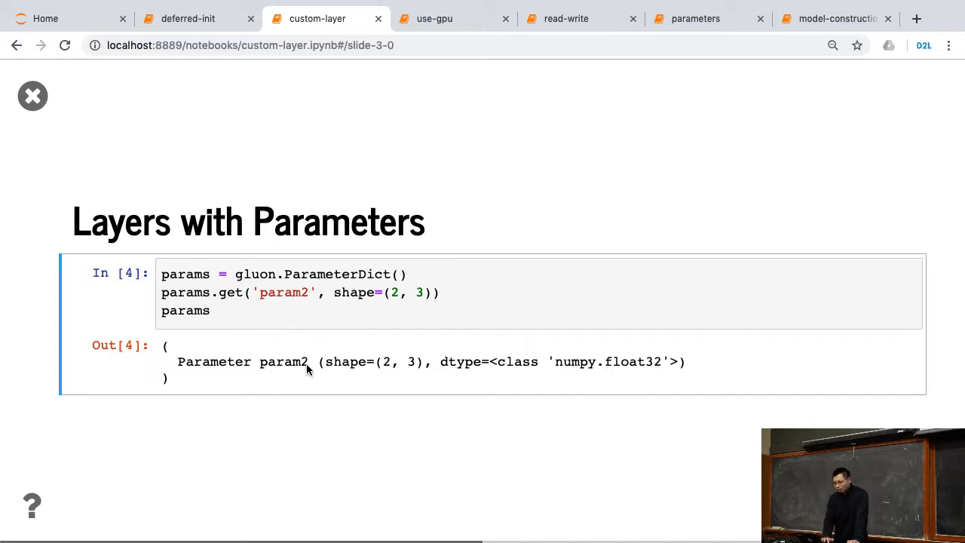
Step: Highlight 'param2' in the ParameterDict code and in its printed output of cell In [4]
click(351, 278)
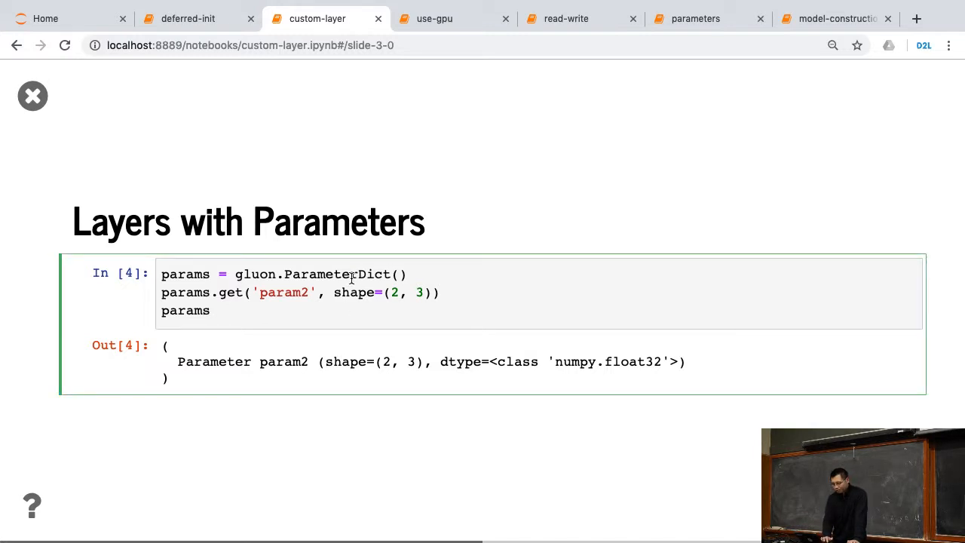
double_click(336, 273)
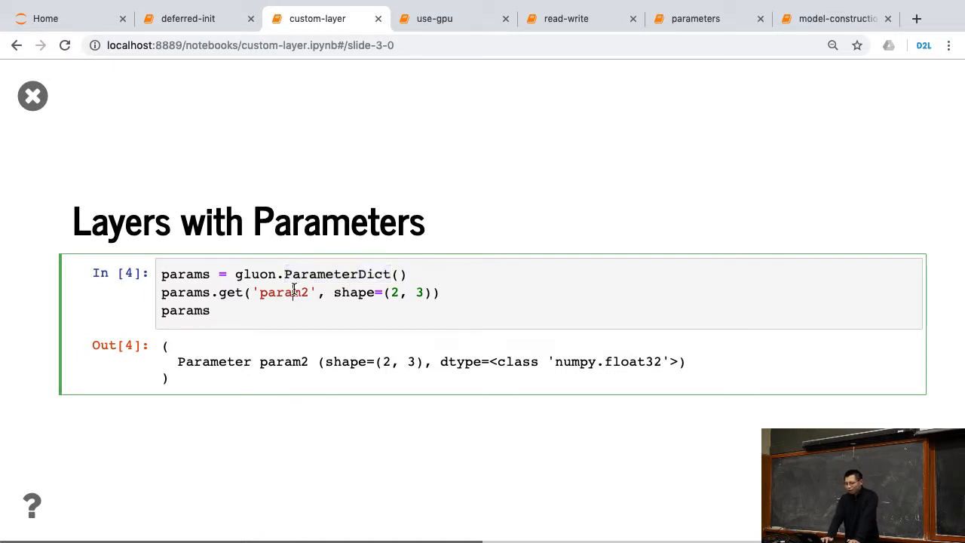
double_click(283, 293)
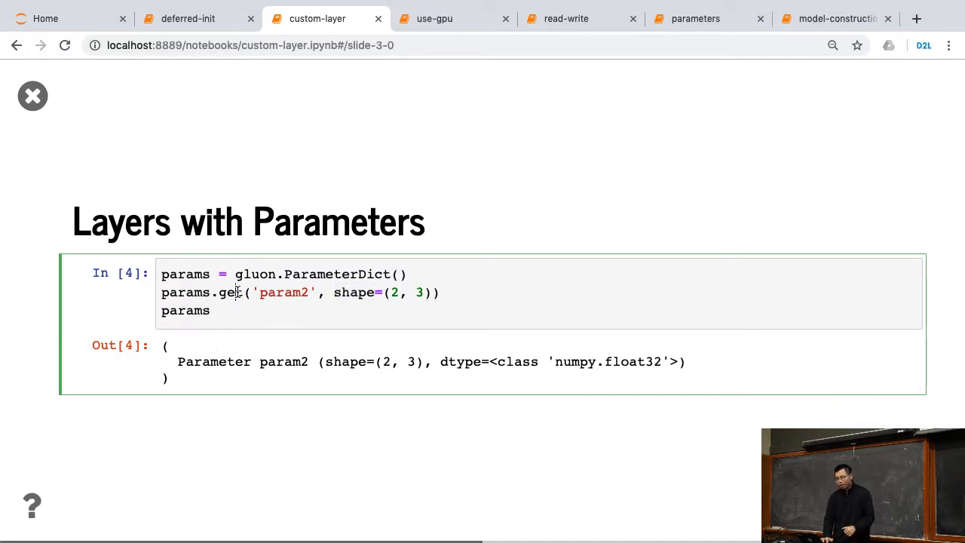
double_click(283, 293)
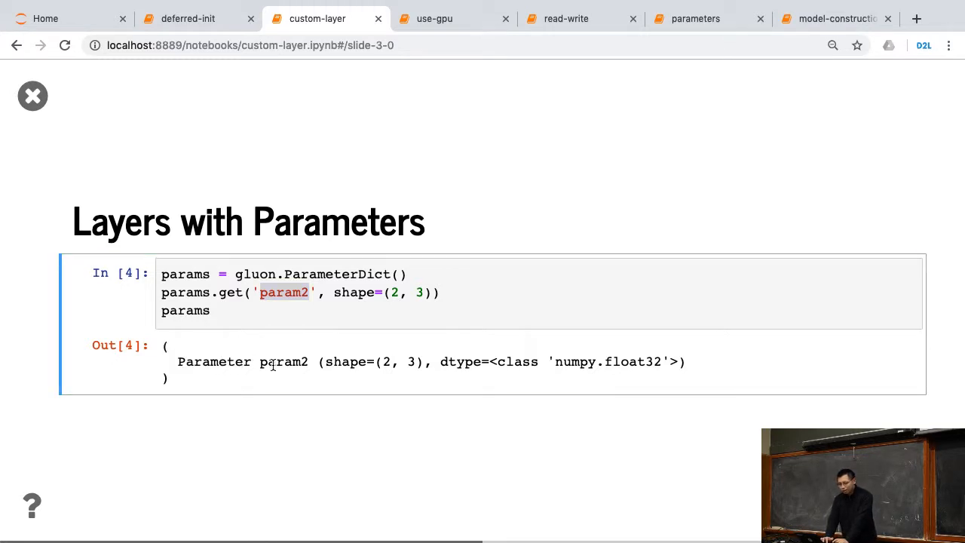
double_click(343, 362)
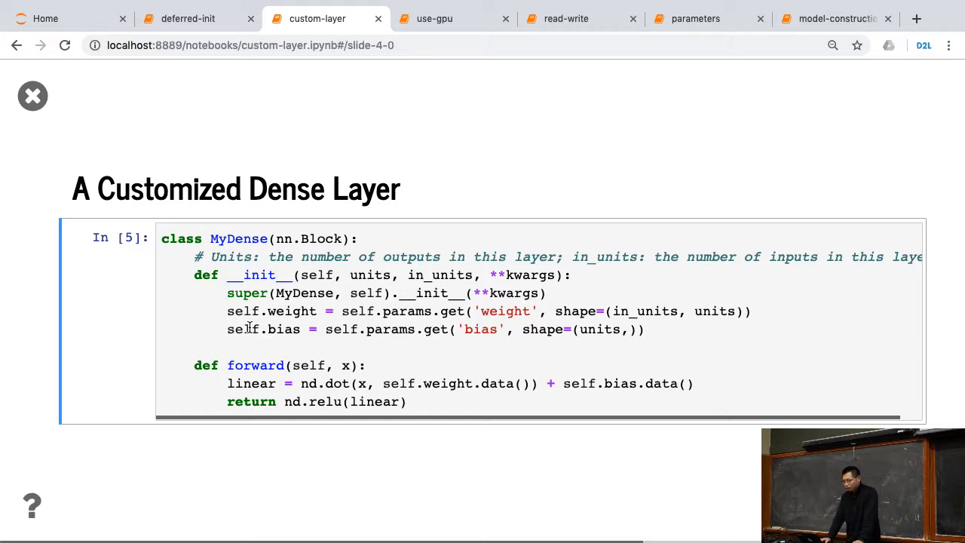
mouse_move(346, 310)
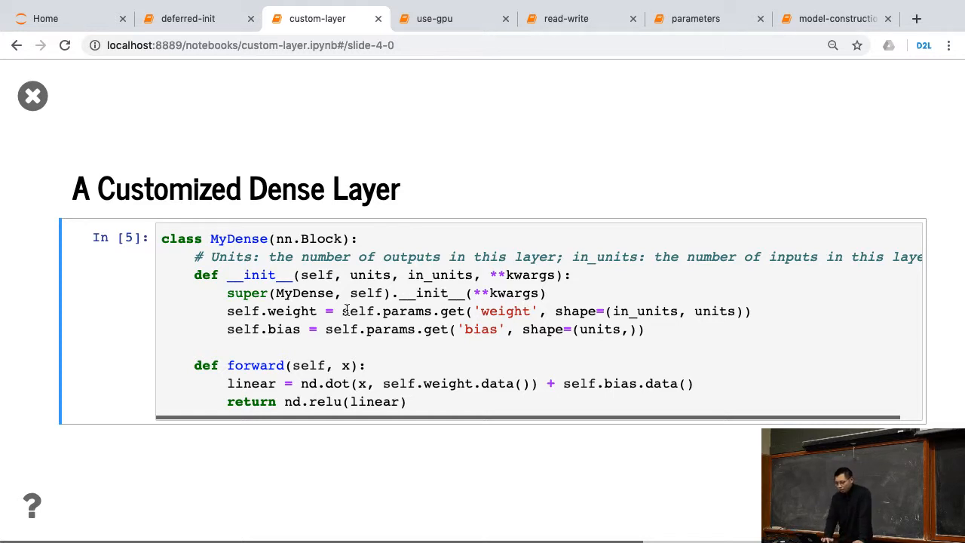
Step: Highlight words in the MyDense class code defining the weight and bias parameters
double_click(369, 275)
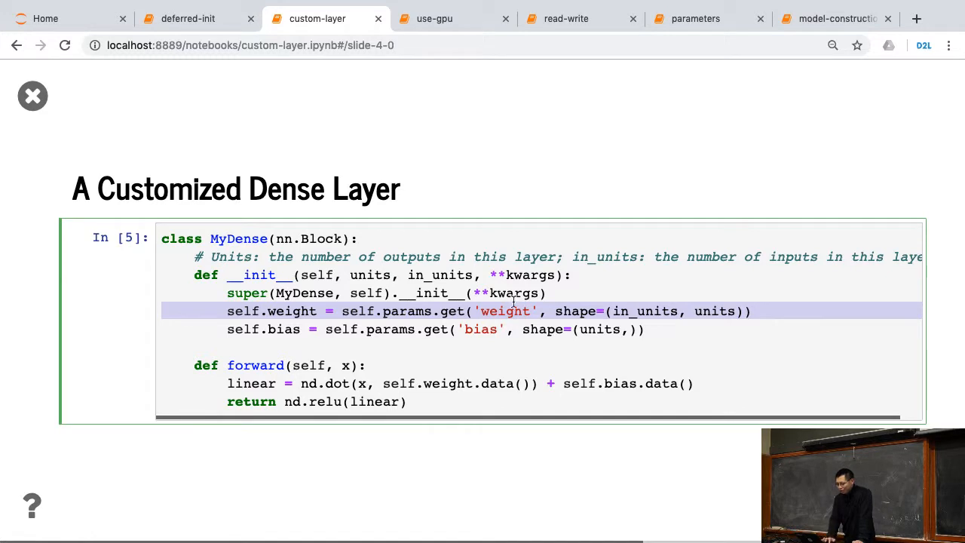
double_click(644, 310)
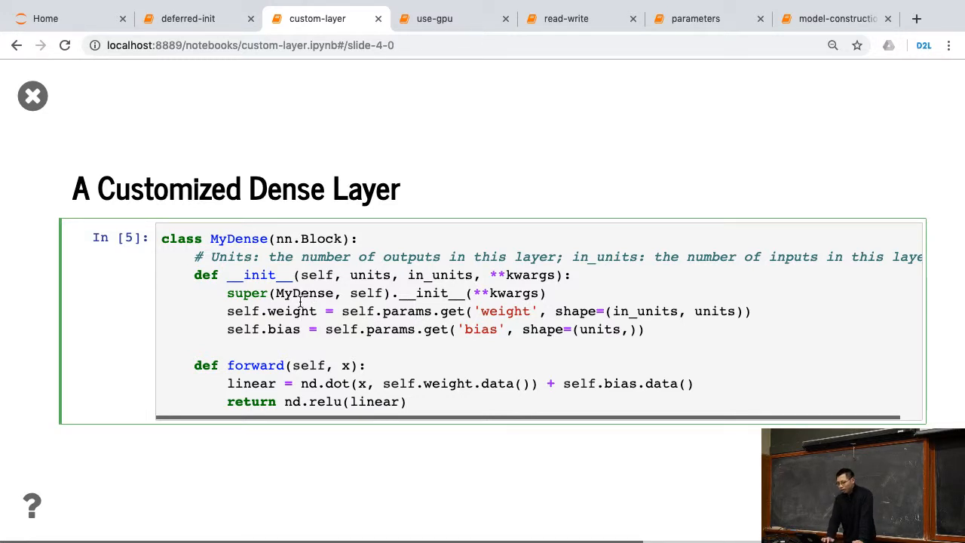
double_click(390, 329)
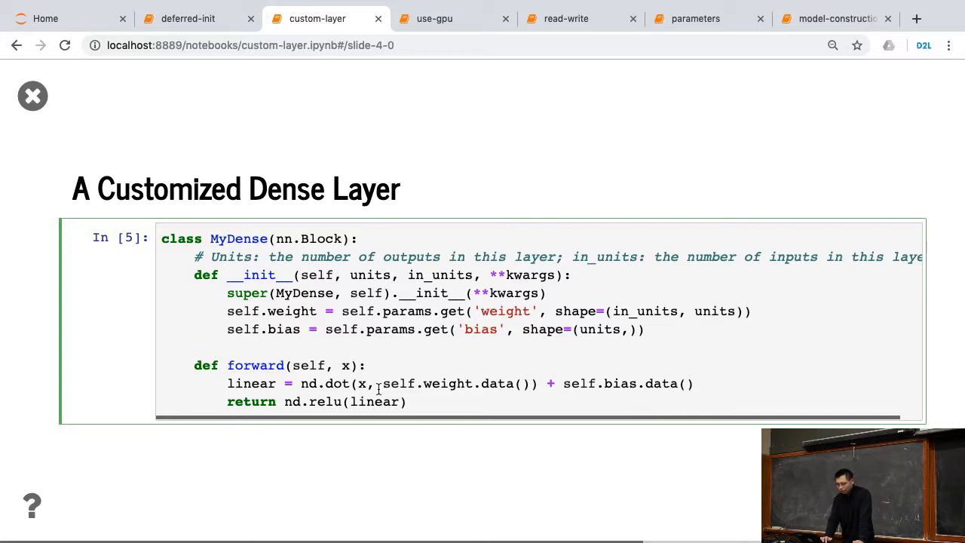
mouse_move(386, 380)
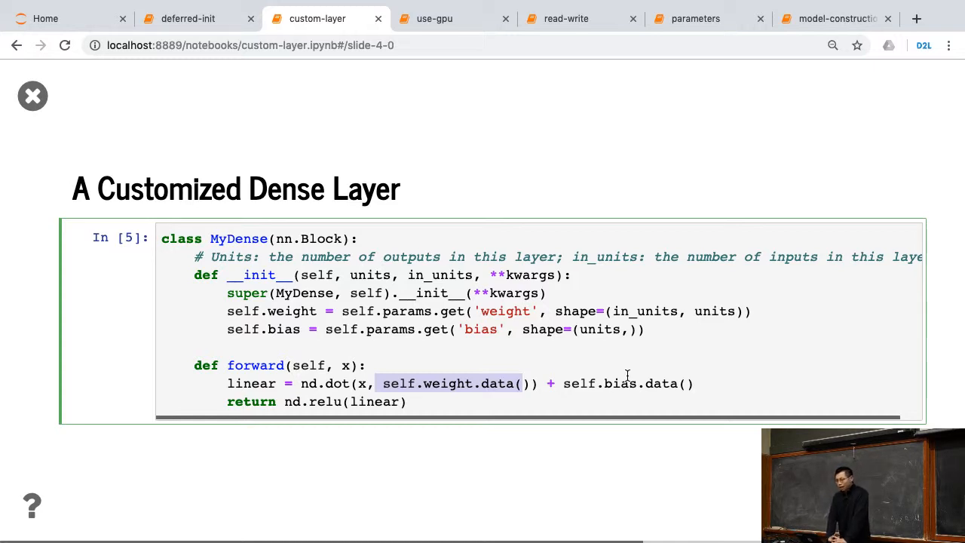
double_click(645, 310)
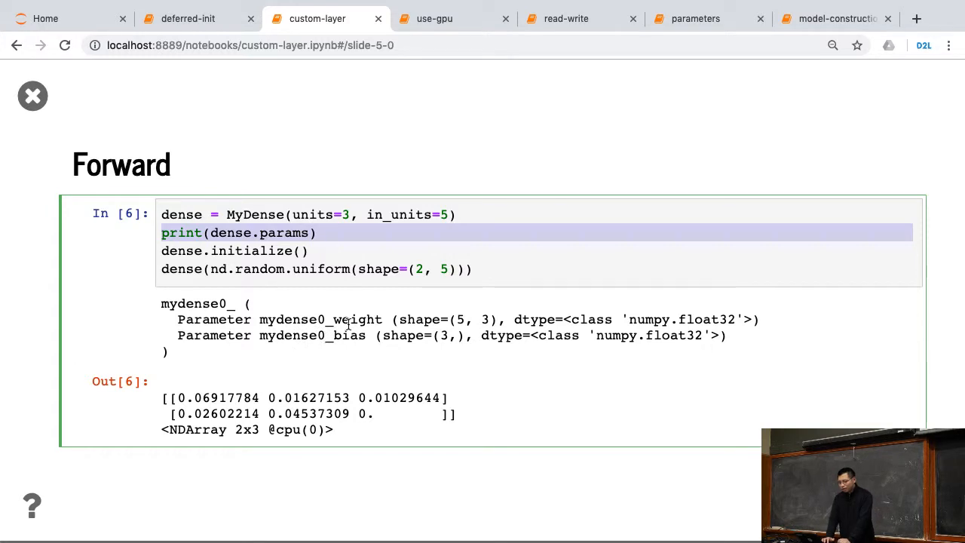
Step: Highlight items in the printed MyDense parameters and 2x3 output
double_click(357, 319)
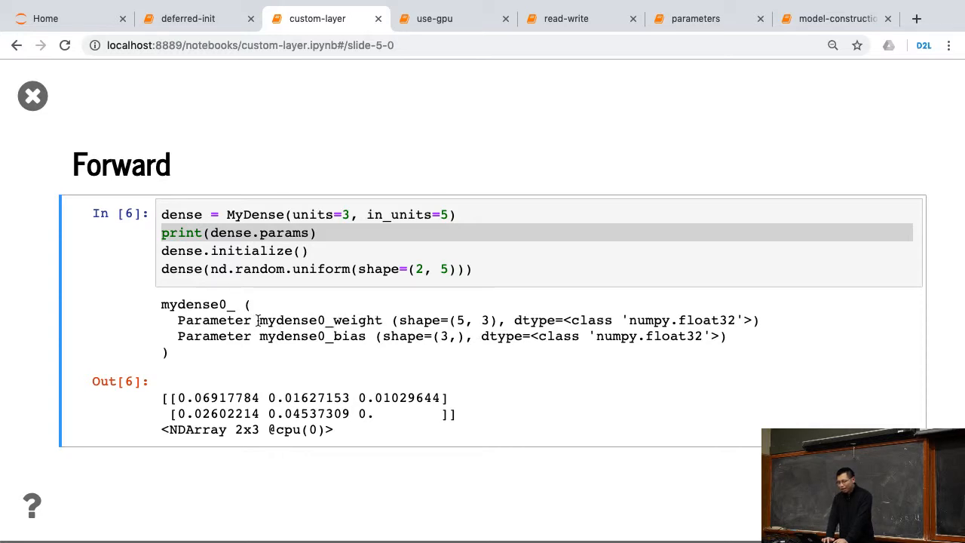
double_click(309, 319)
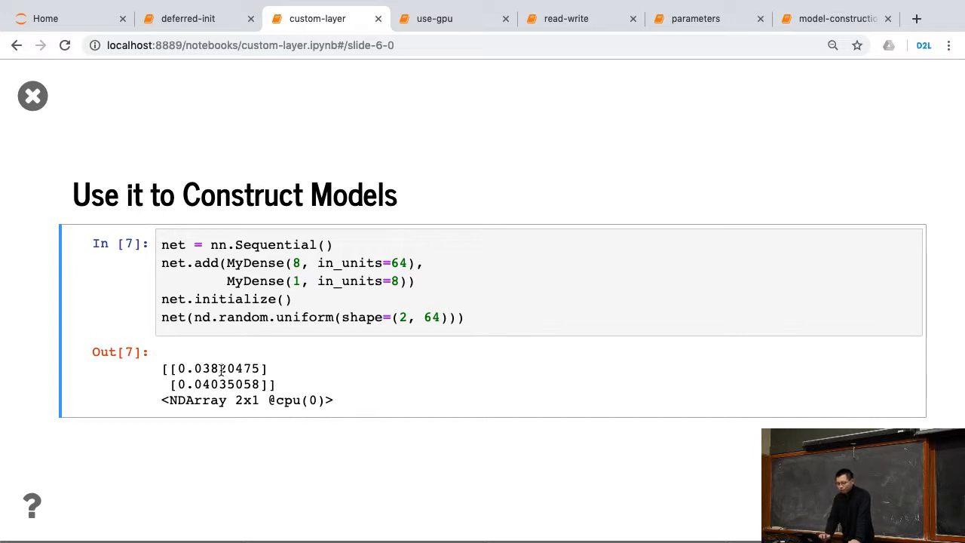
Step: Highlight lines of the nn.Sequential code building two MyDense layers
click(266, 263)
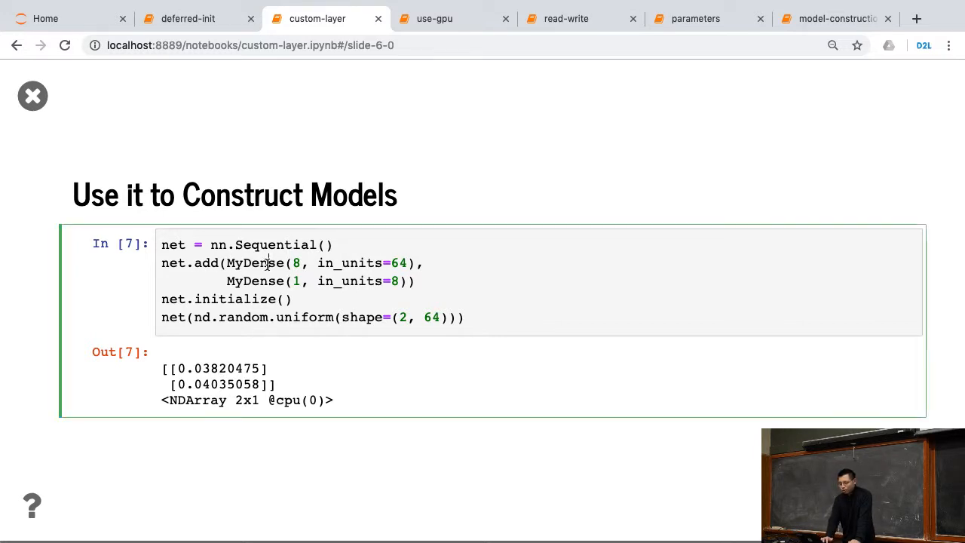
double_click(254, 263)
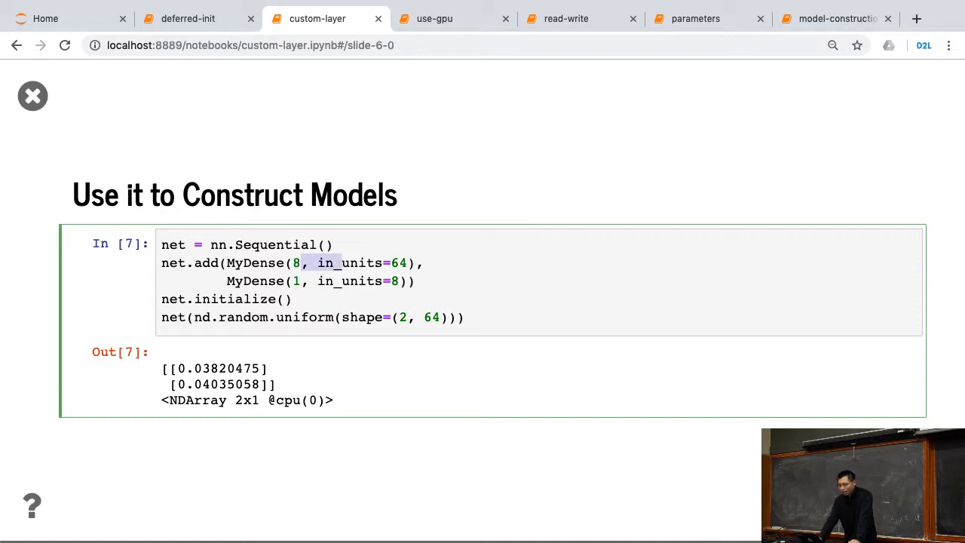
drag(316, 262, 406, 263)
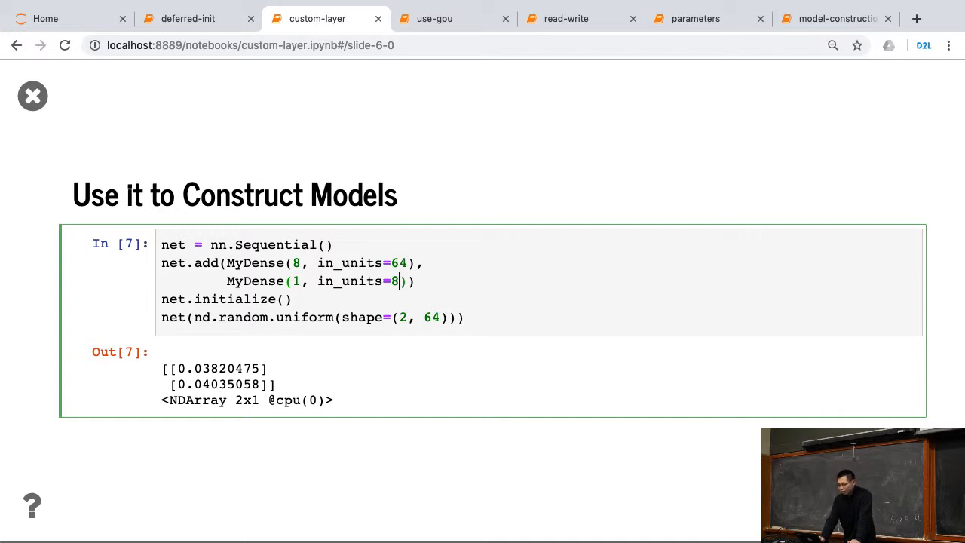
drag(305, 281, 398, 281)
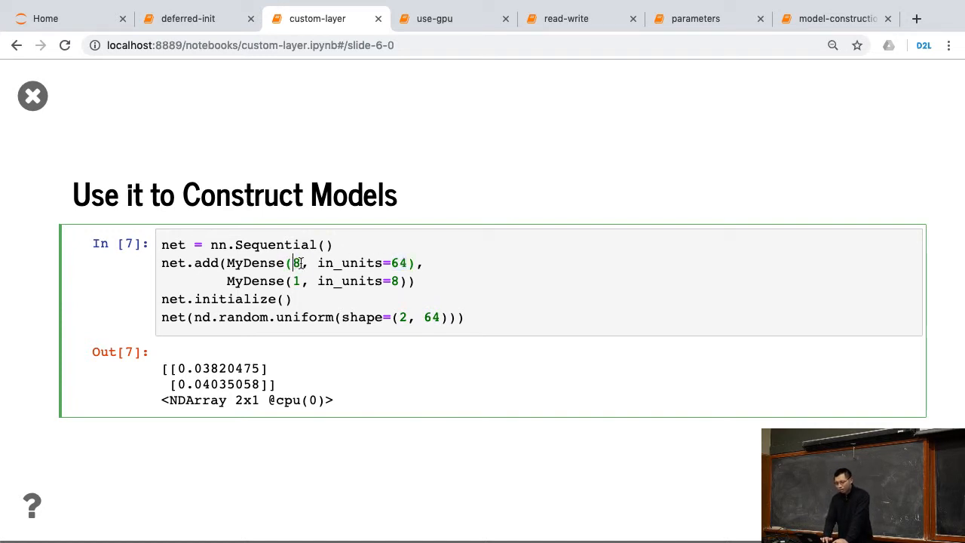
double_click(349, 280)
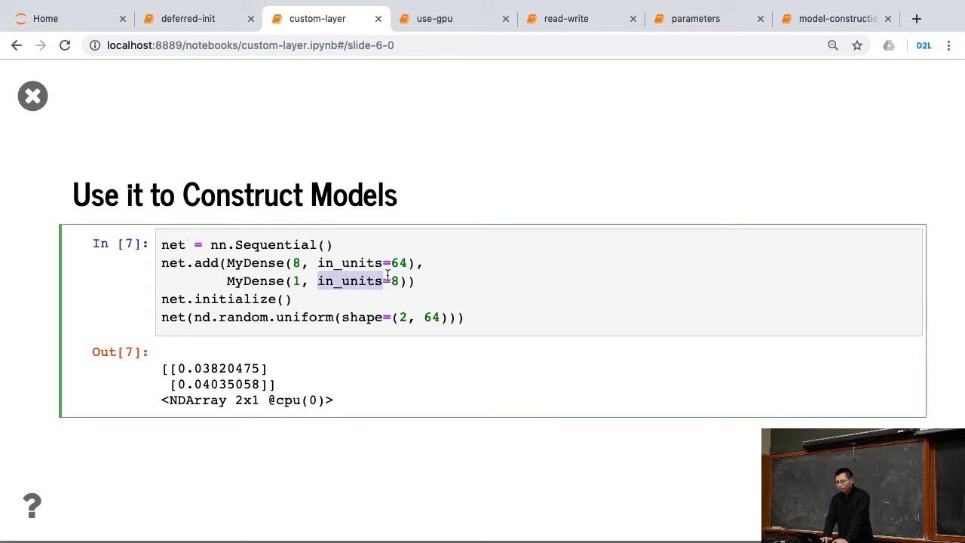